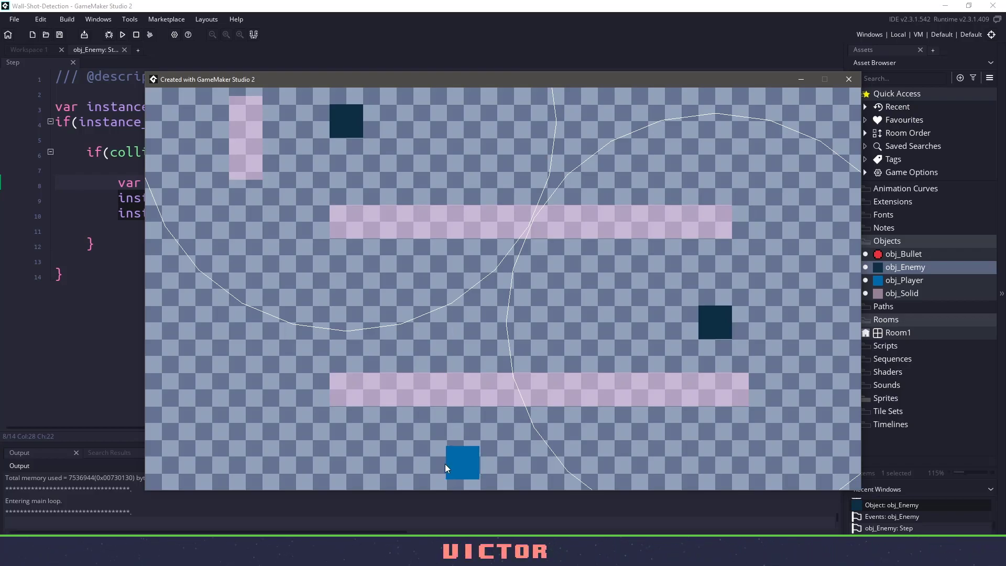
- Close the running game window to stop the test
left_click(848, 78)
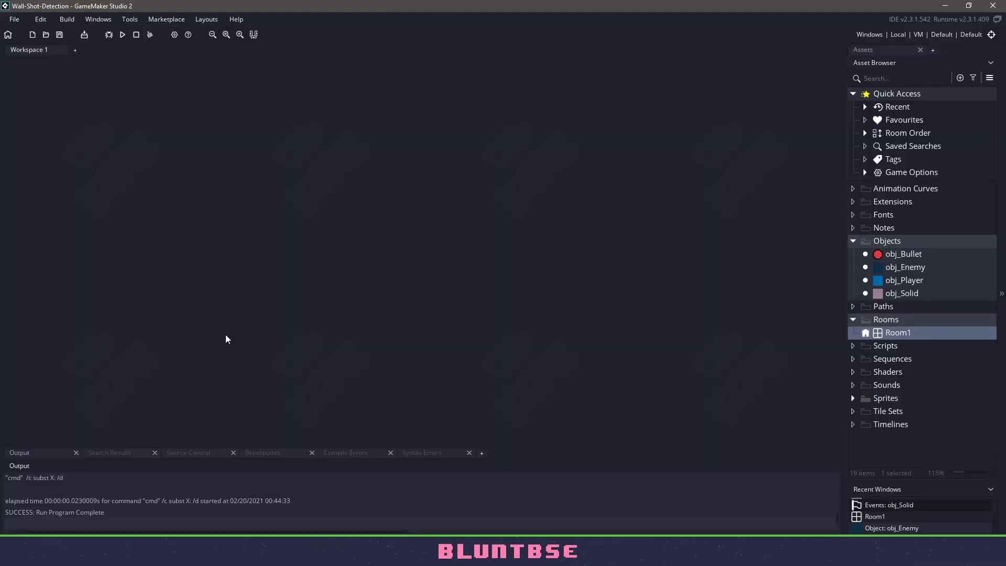
left_click(124, 35)
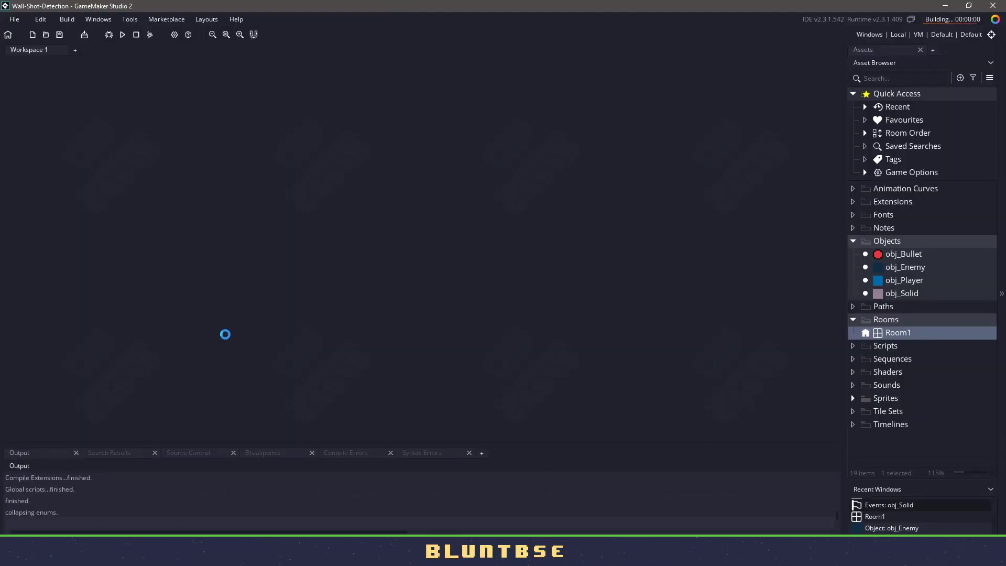
left_click(123, 35)
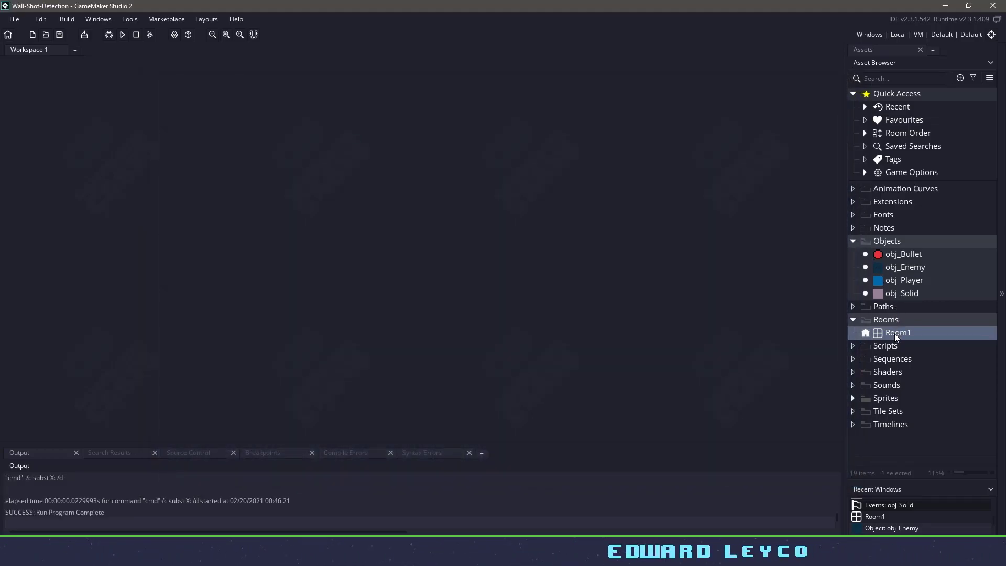
- Place a third obj_Solid wall instance in Room1's upper-left corner
double_click(898, 333)
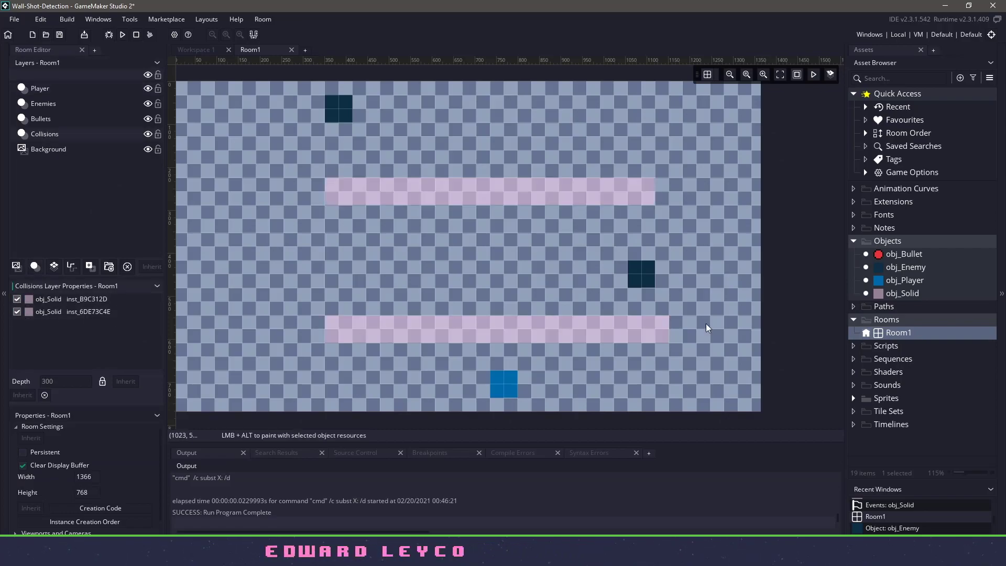
double_click(903, 294)
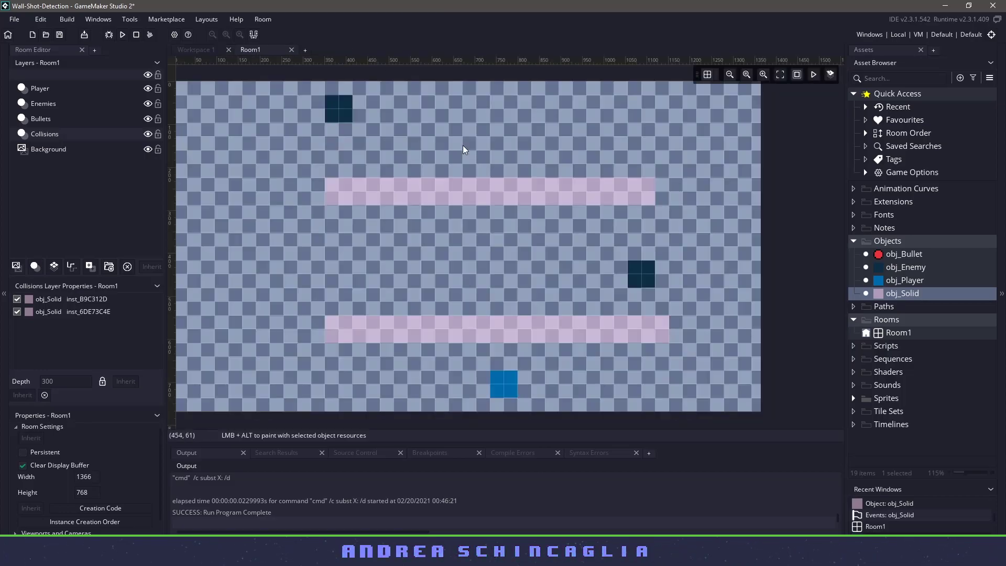
left_click(282, 120)
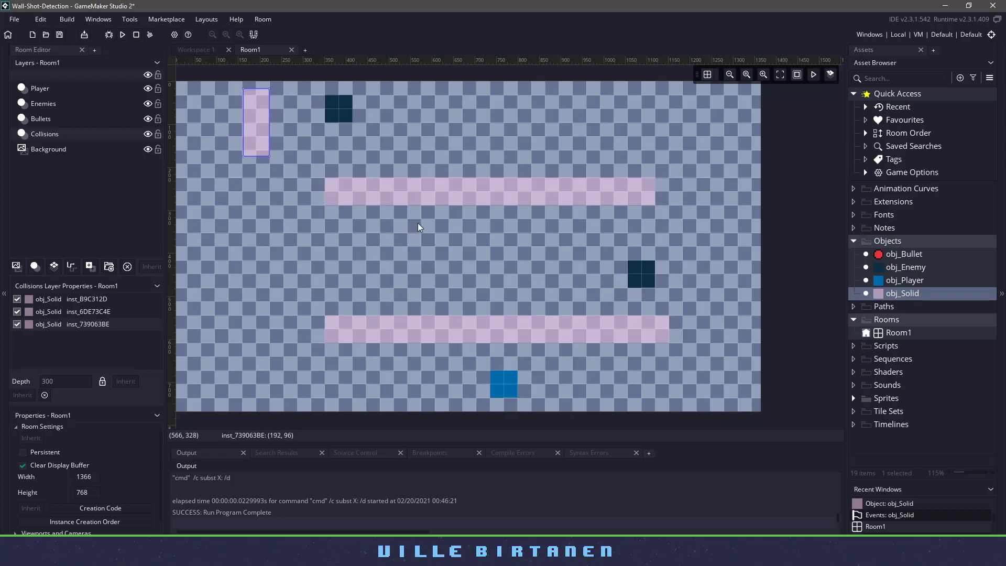
mouse_move(325, 159)
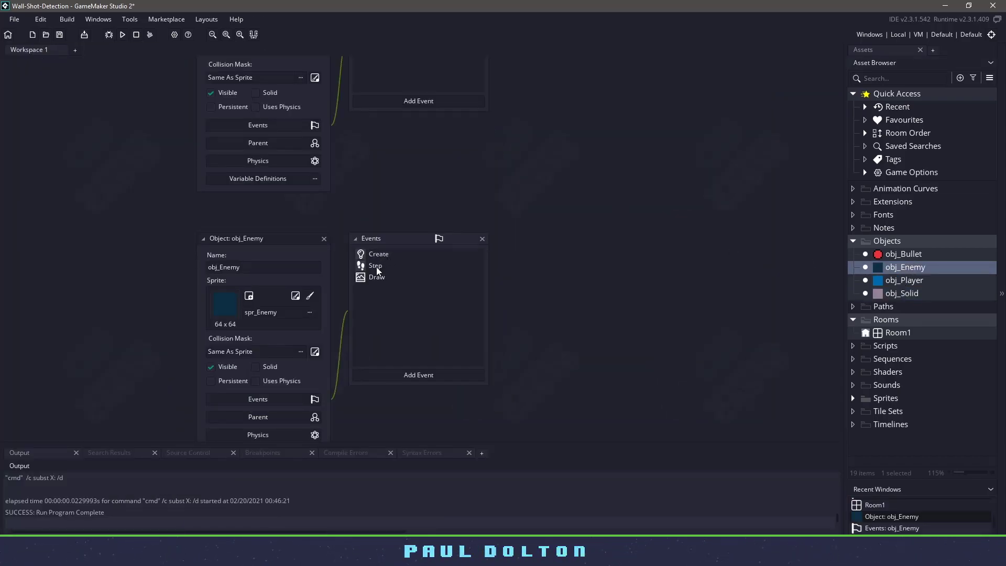
- View obj_Enemy's Step code full-size and review its collision_circle player-detection call
double_click(375, 265)
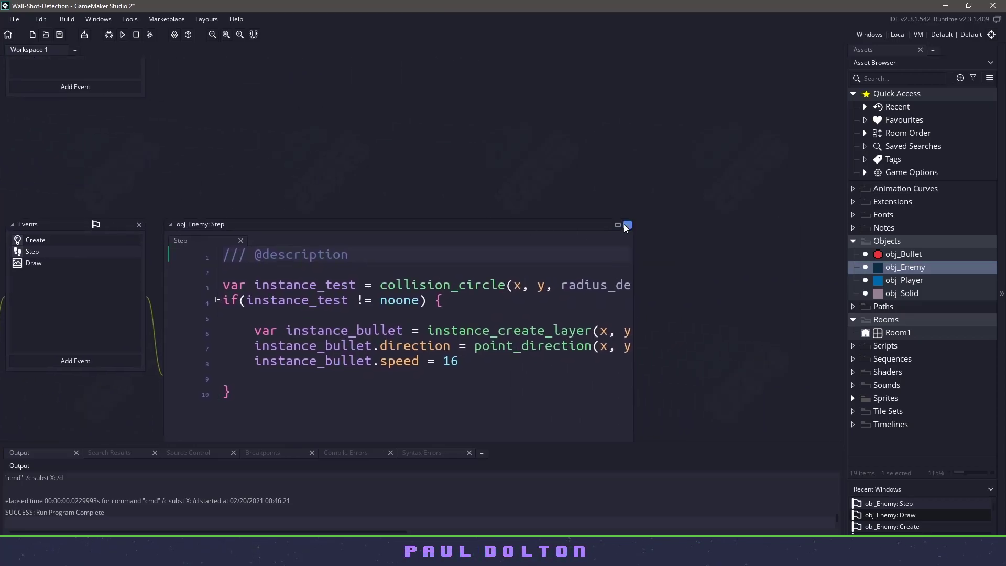
left_click(626, 224)
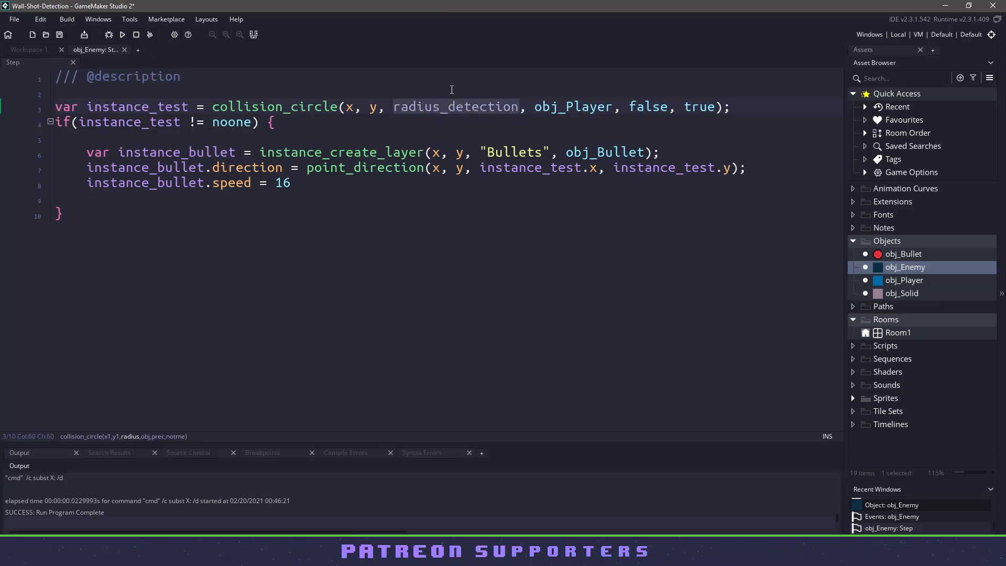
mouse_move(448, 181)
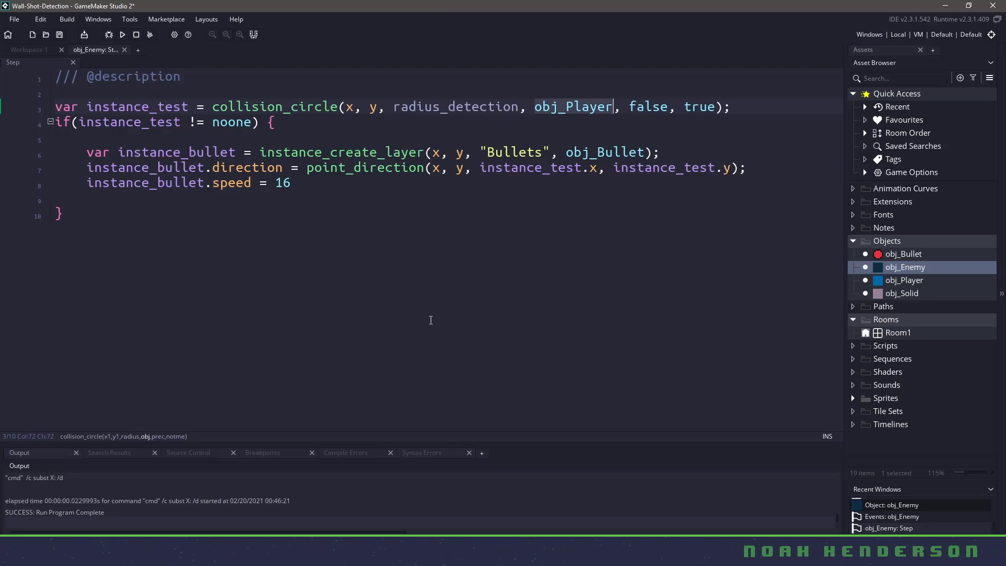
left_click(252, 110)
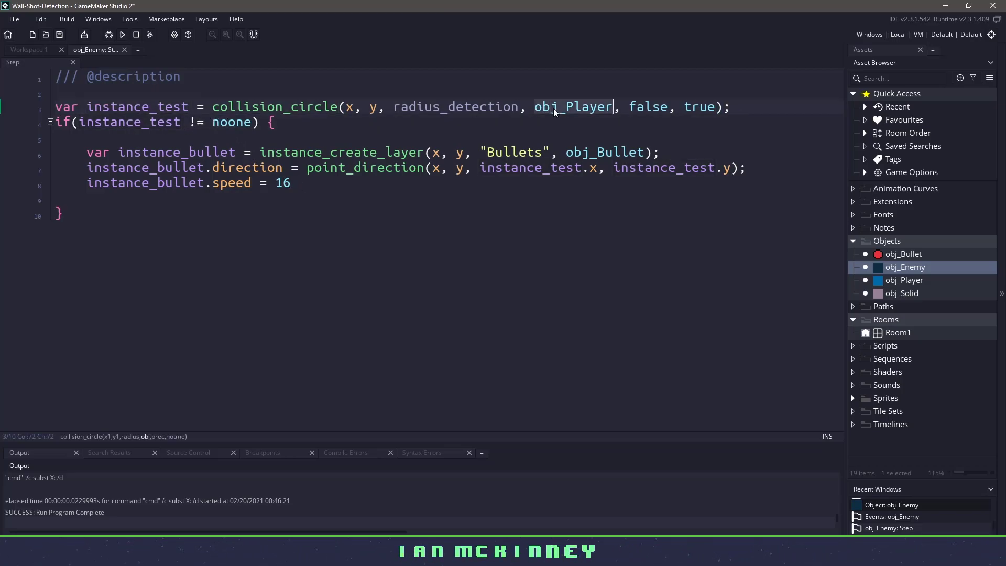
left_click(227, 121)
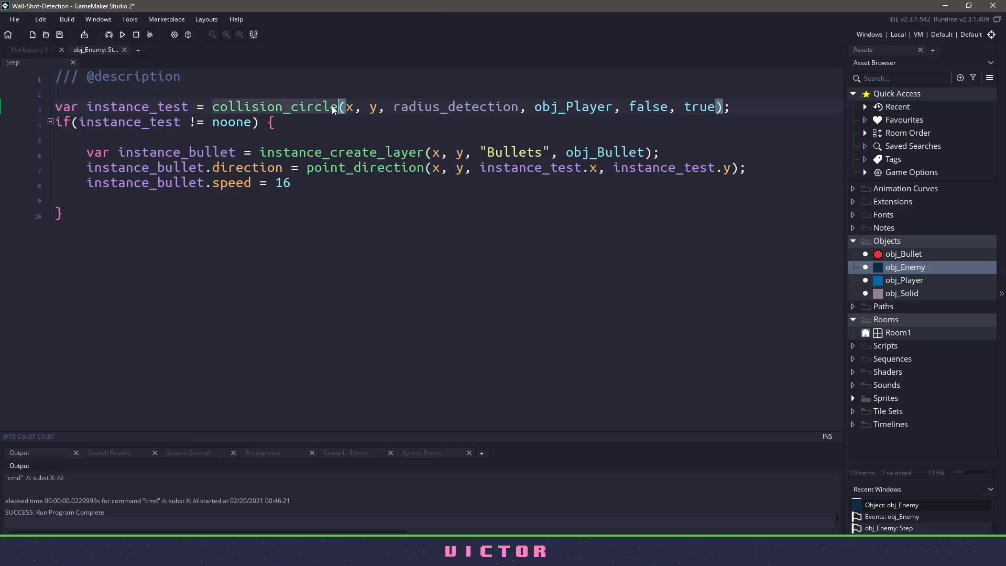
mouse_move(282, 107)
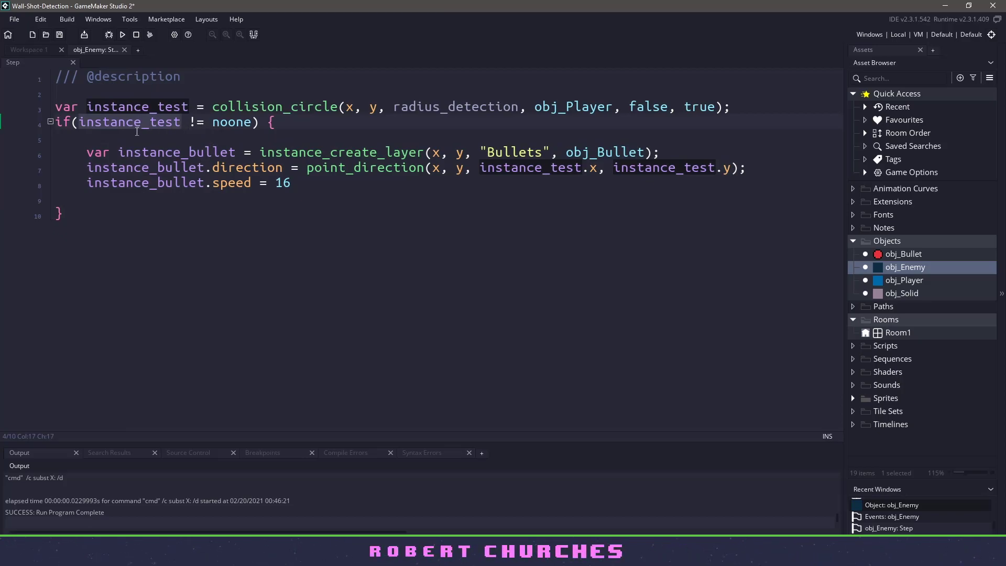
- Add if(collision_line(x, y, instance_test.x, instance_test.y, obj_Solid, false, true) == noone) around the bullet code
left_click(298, 121)
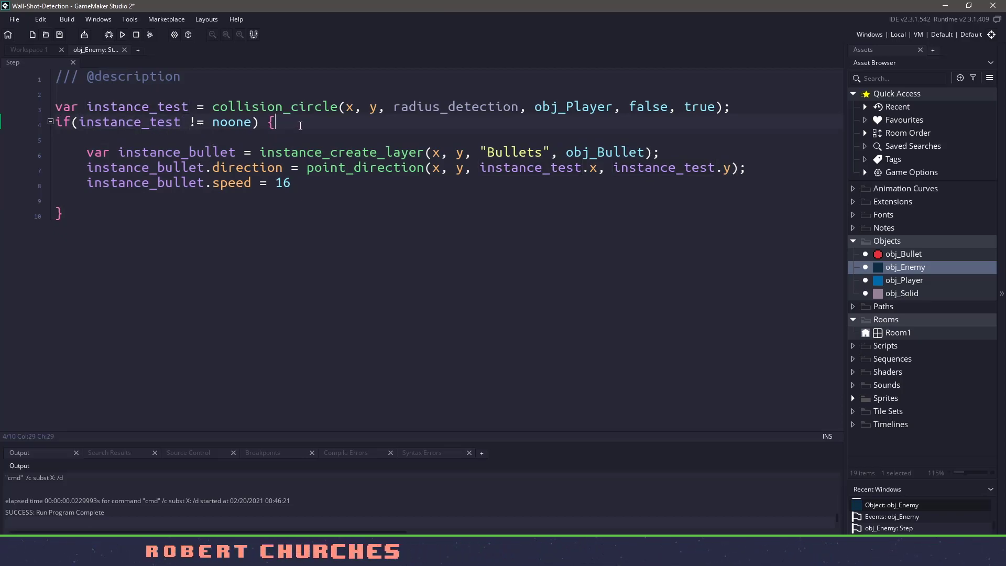
type("if")
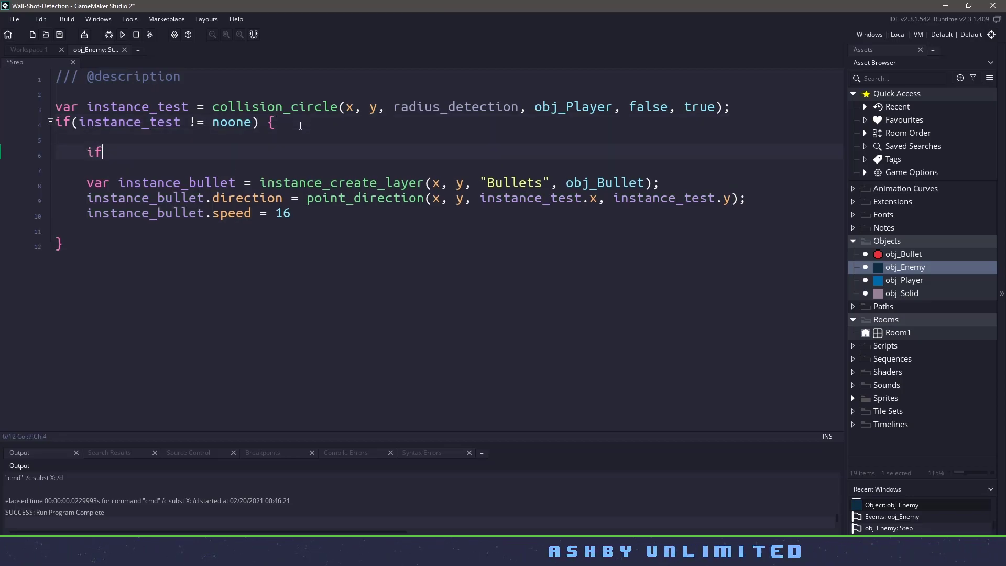
type("(collisio")
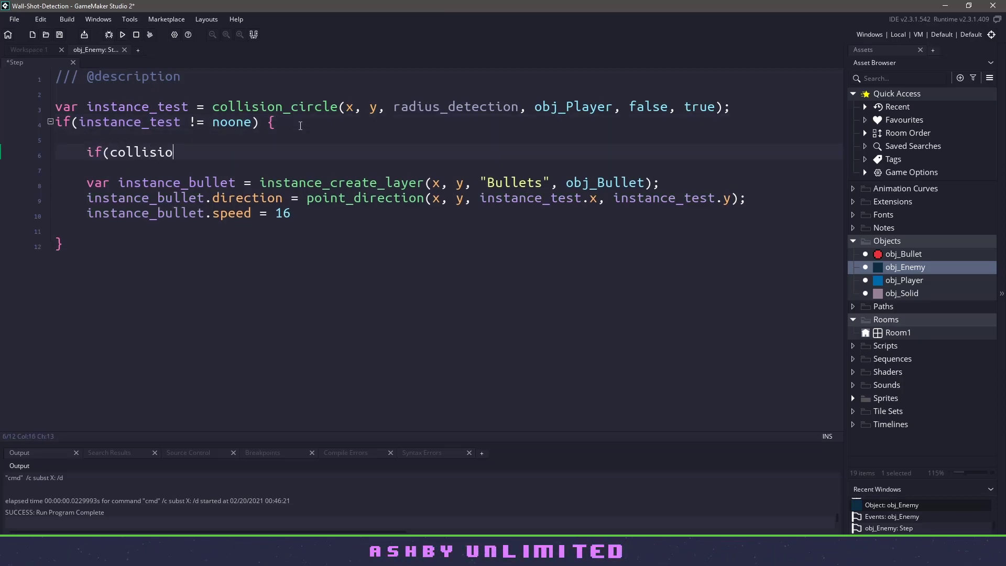
type("n_line(x,")
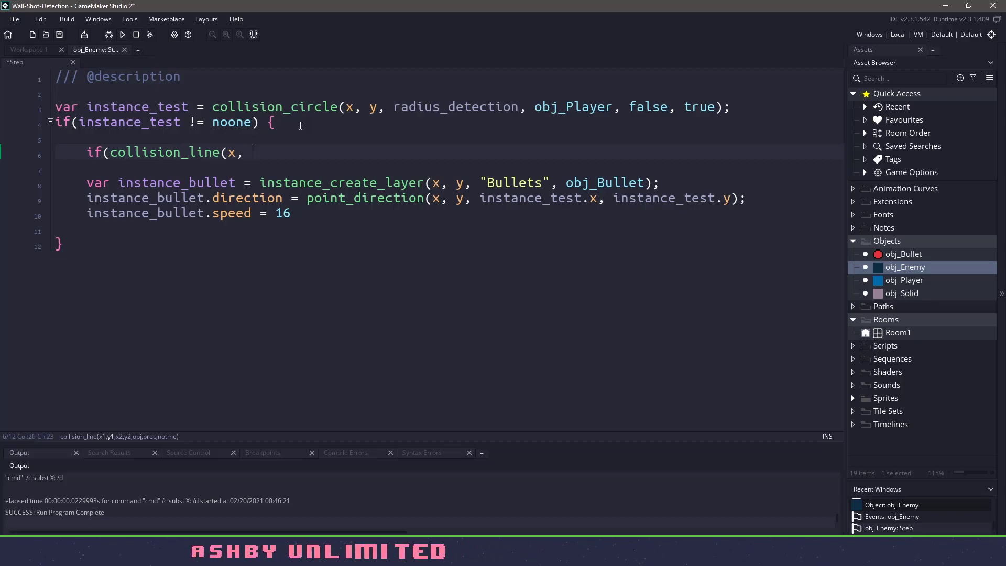
type("y, instance_test")
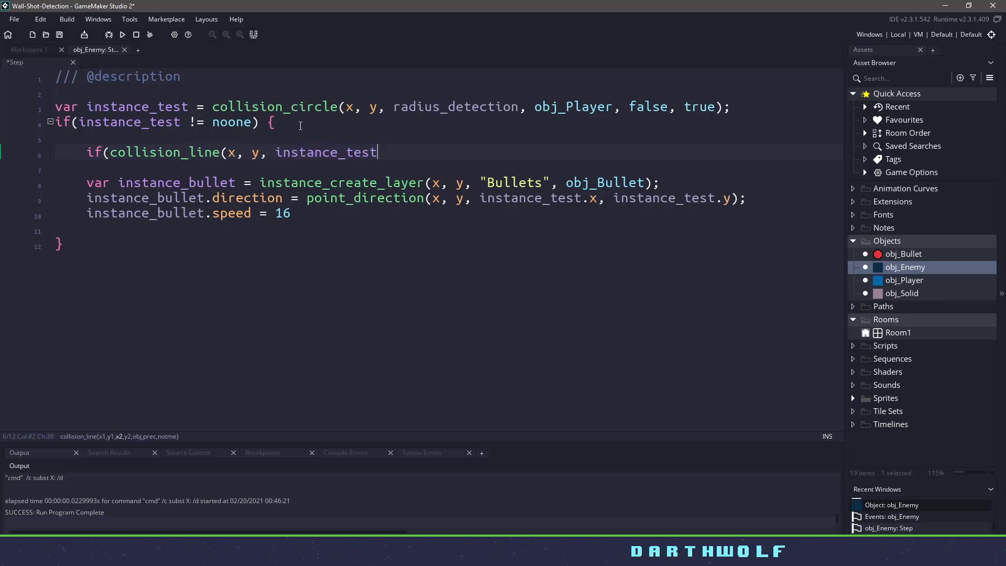
type(".x, instance_test.y, o")
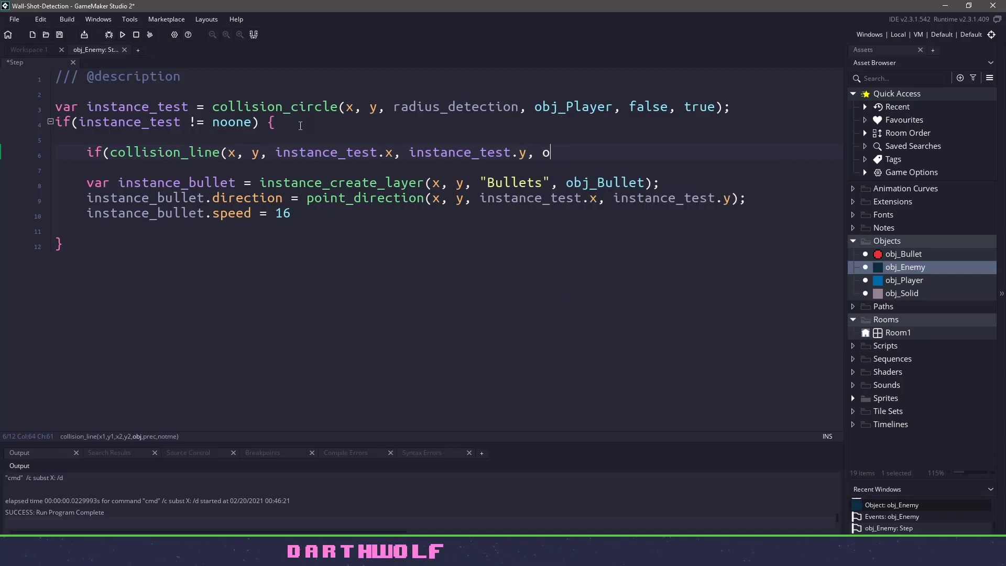
type("bj_Solid, false, t")
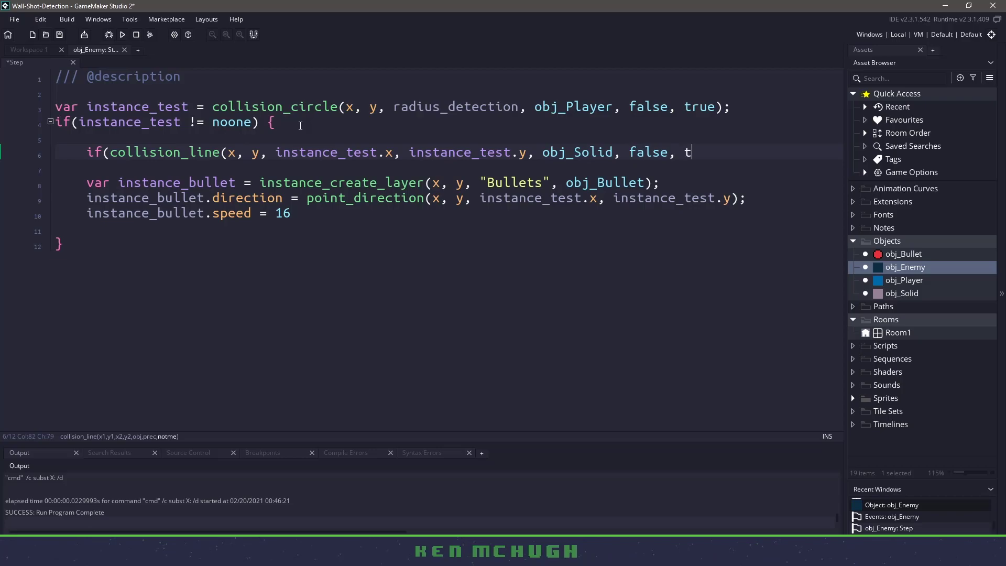
type("rue")
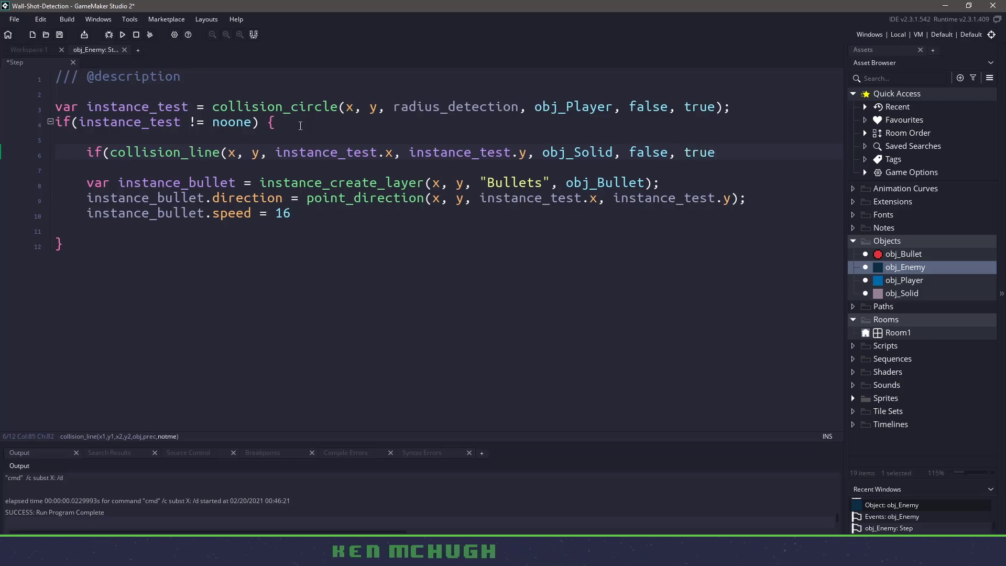
type(")")
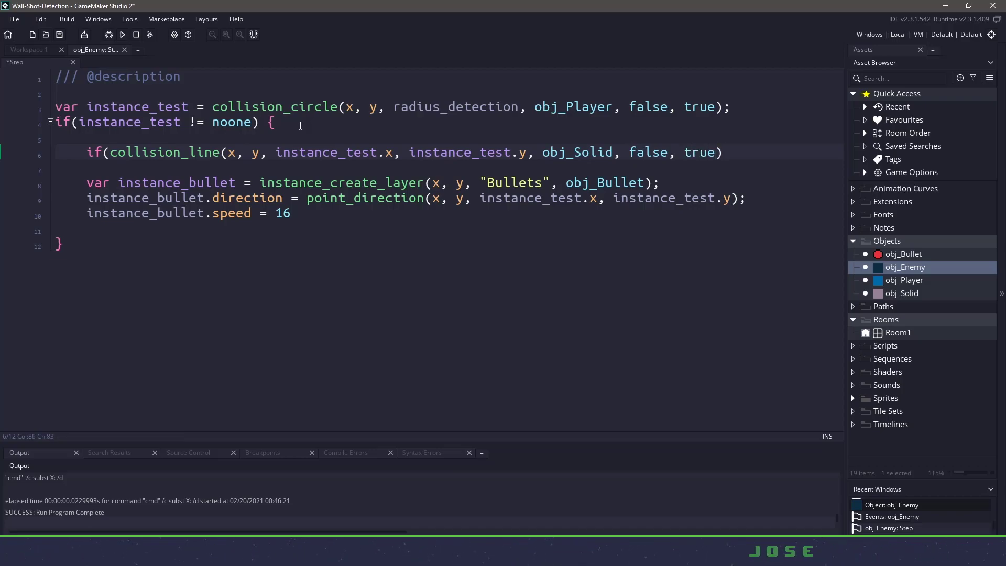
type("== noone) {")
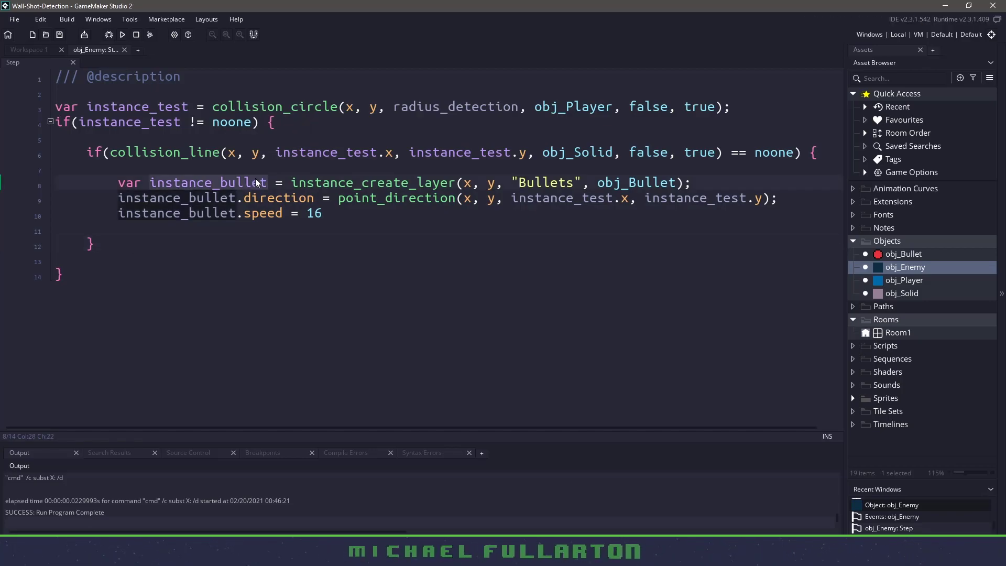
- Run the game to test that enemies no longer shoot through walls
left_click(123, 35)
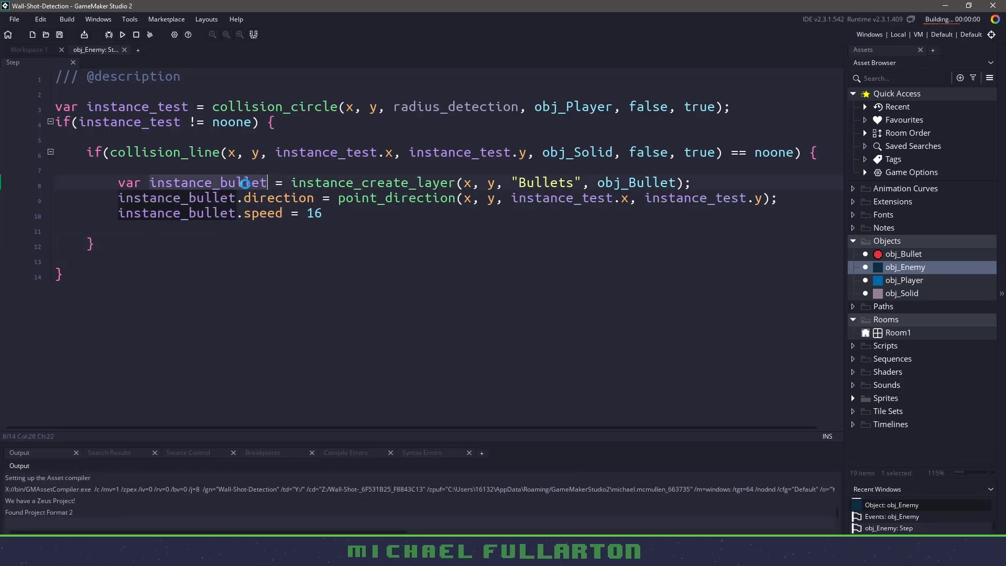
left_click(121, 33)
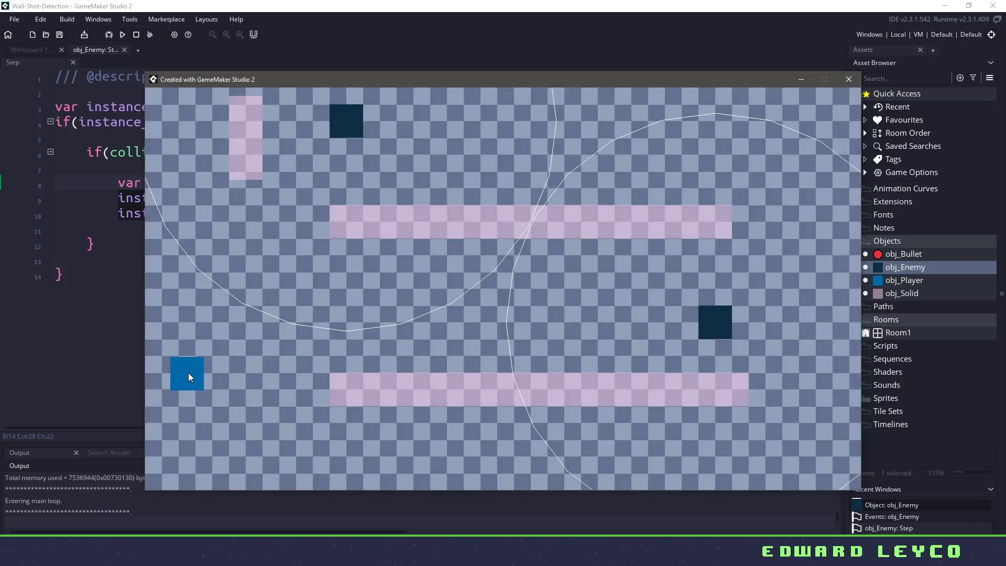